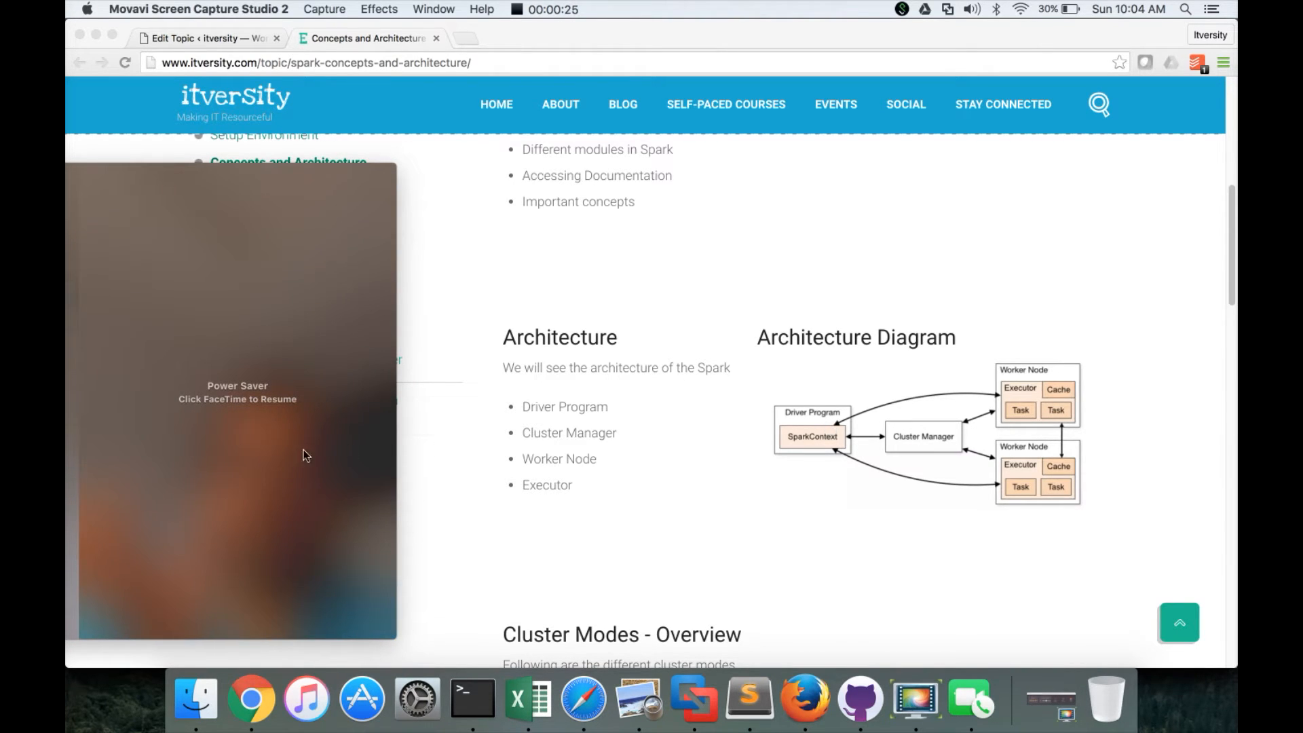
click(236, 399)
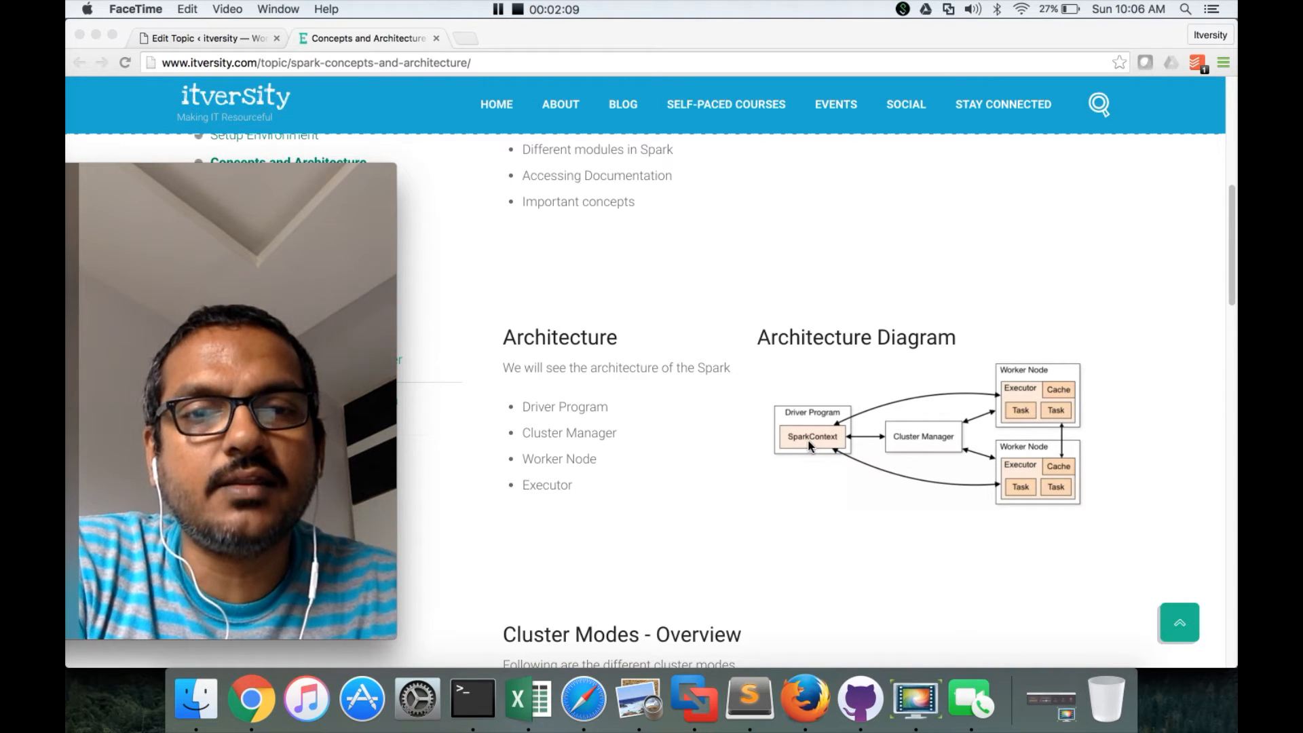
mouse_move(862, 442)
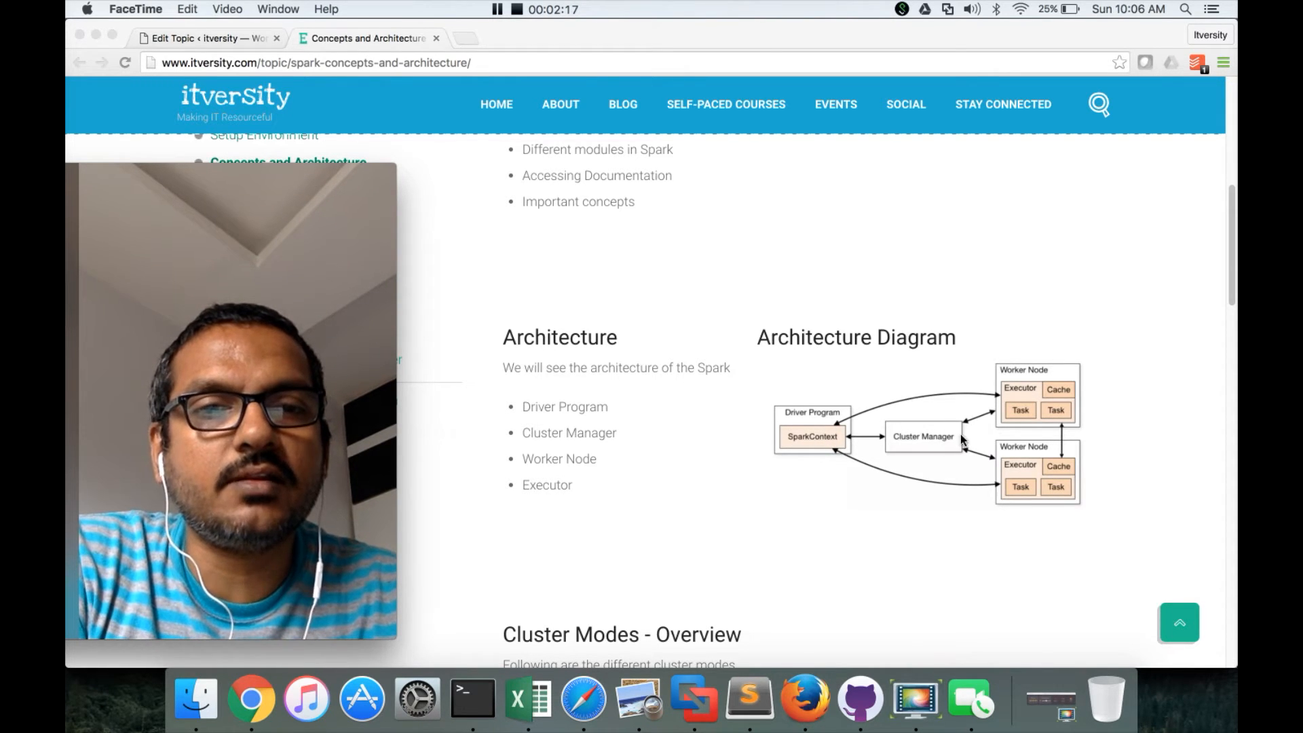
mouse_move(1044, 407)
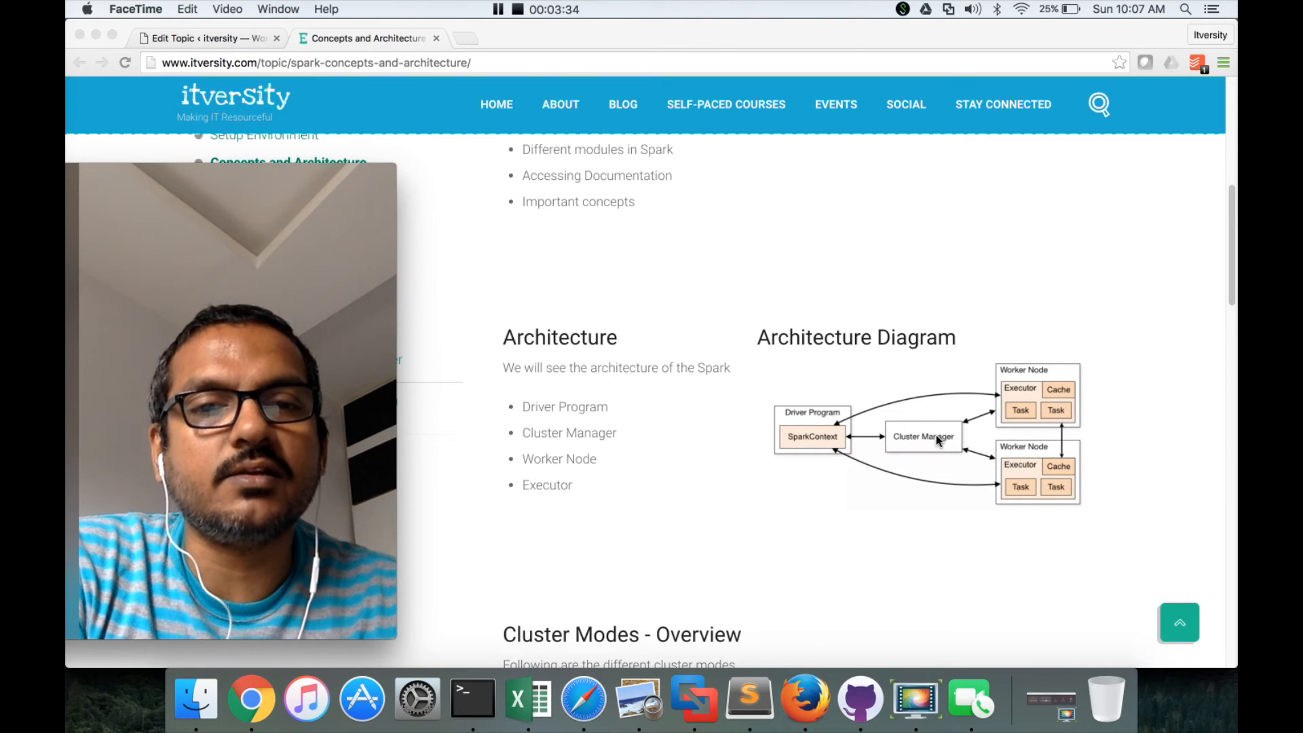
mouse_move(649, 576)
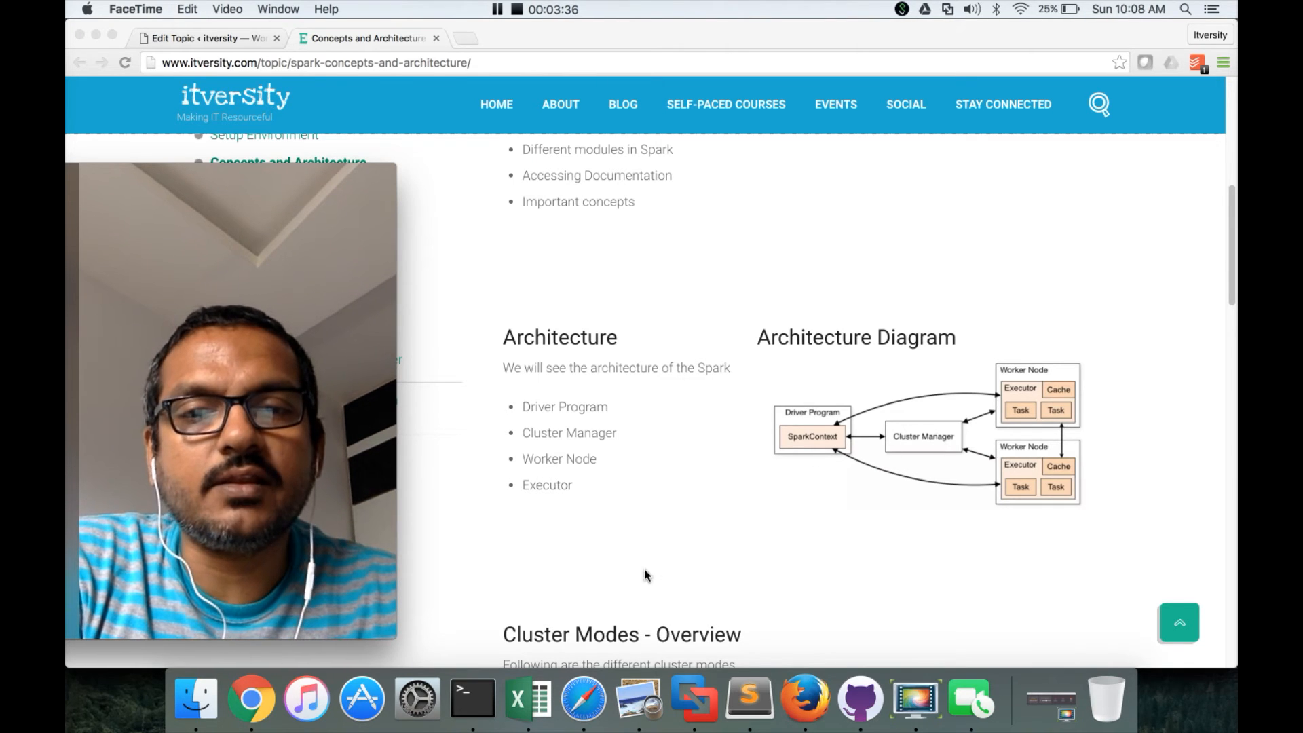
mouse_move(564, 561)
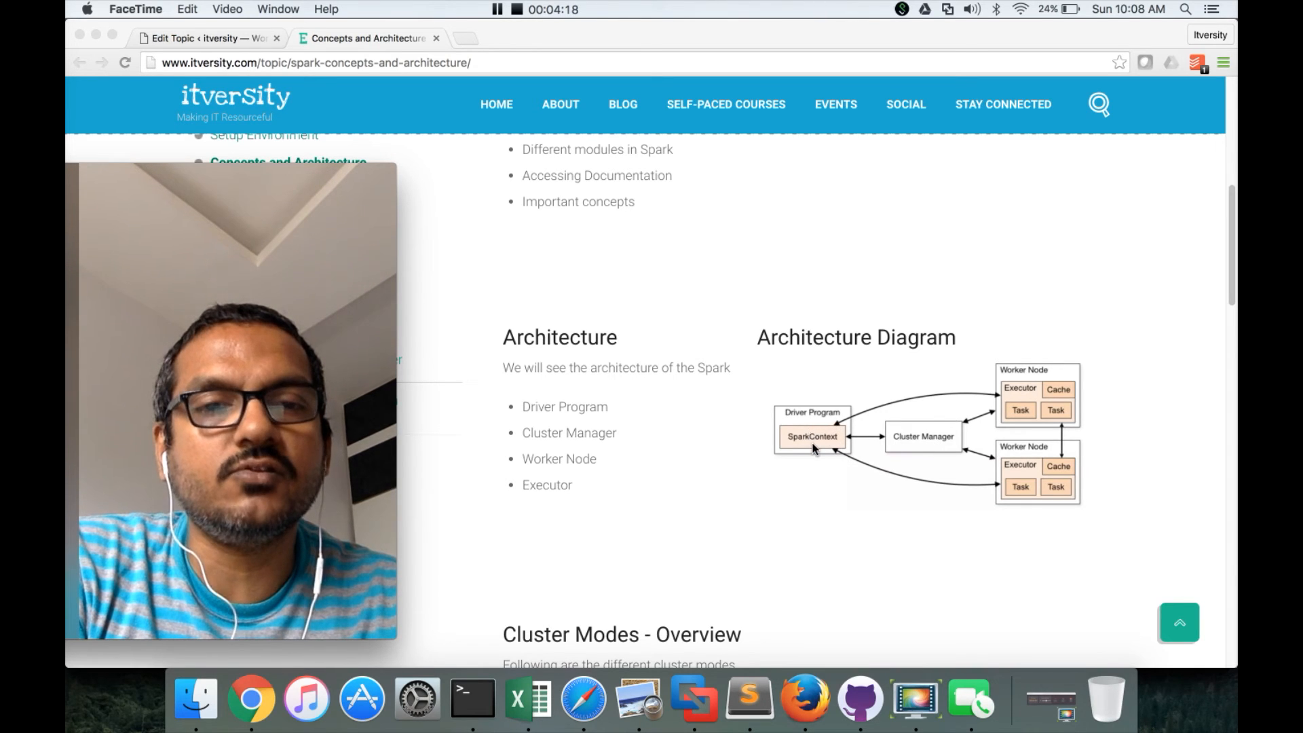
mouse_move(939, 441)
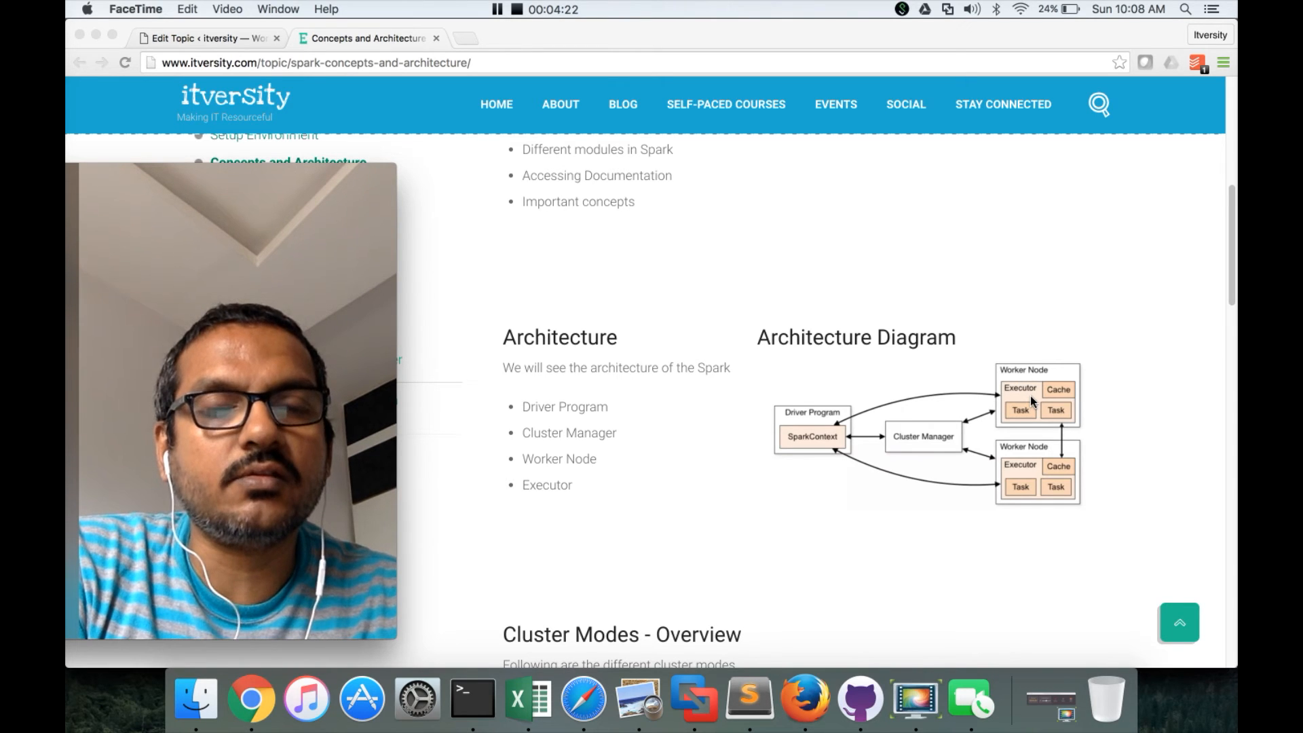
mouse_move(1026, 413)
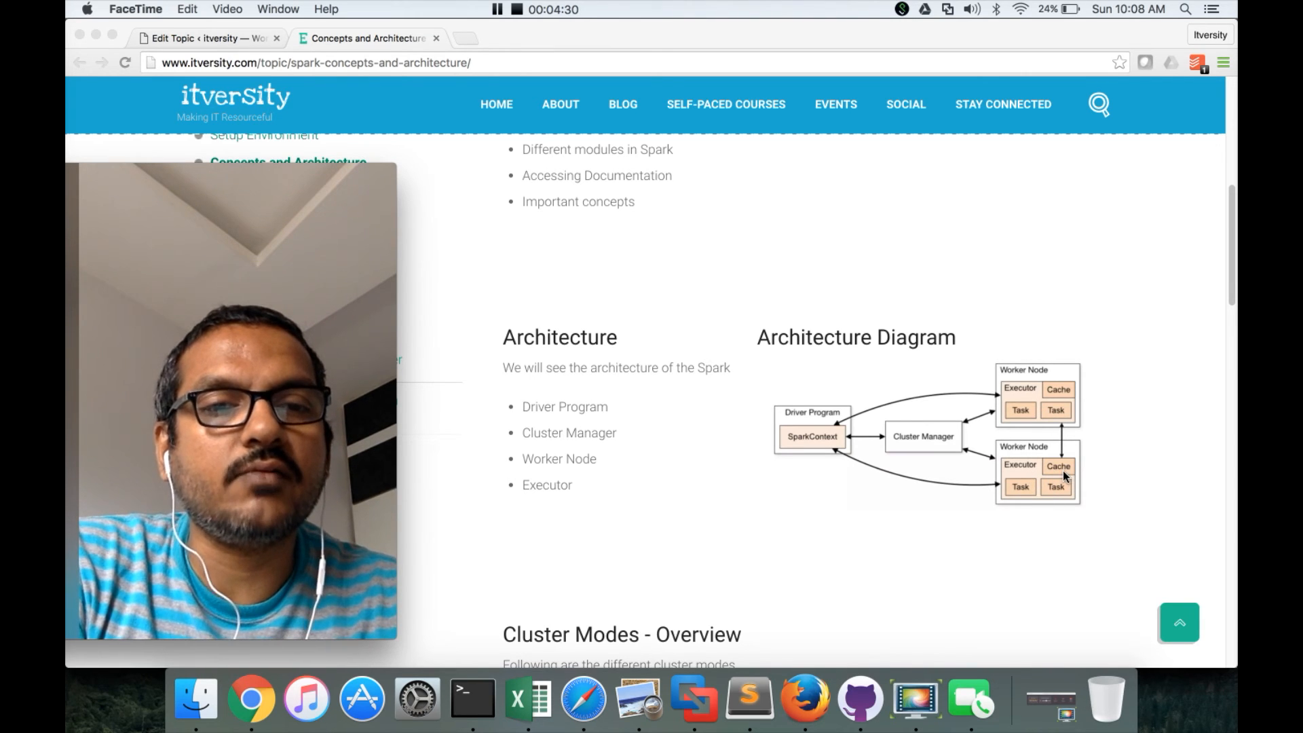
mouse_move(1028, 395)
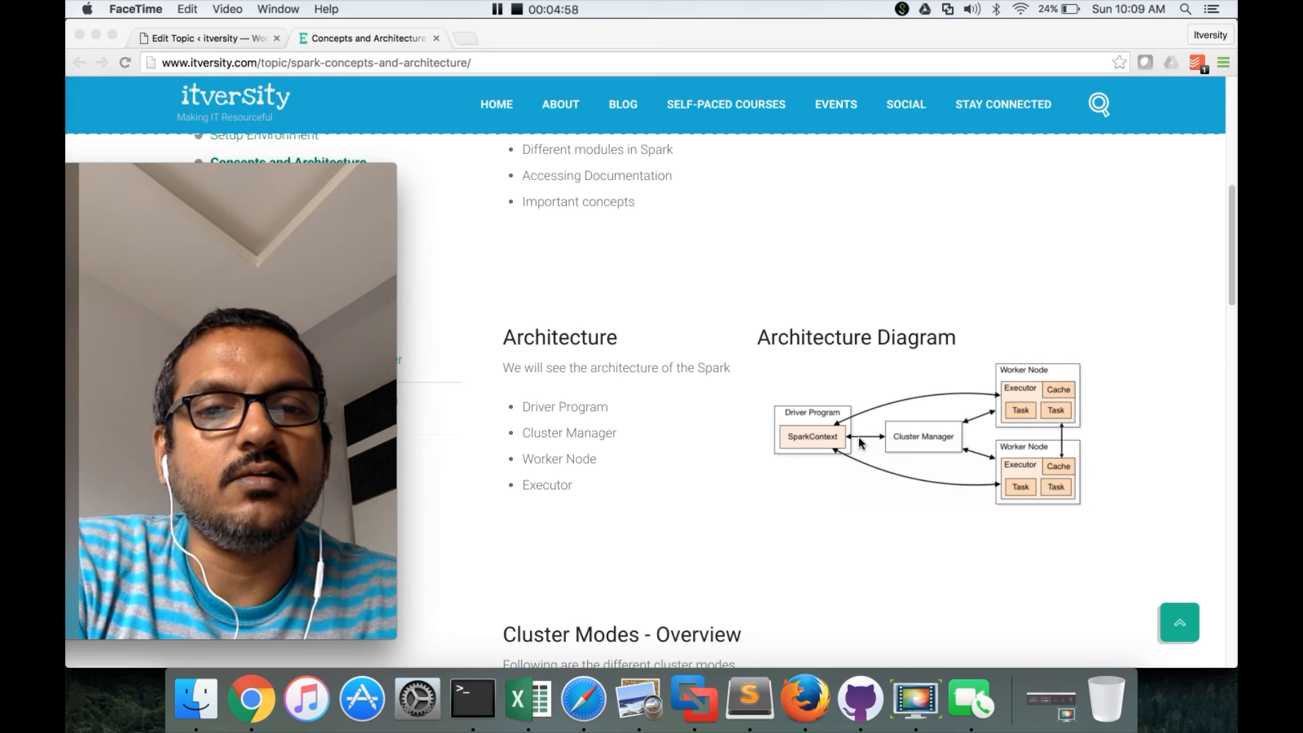
mouse_move(1017, 400)
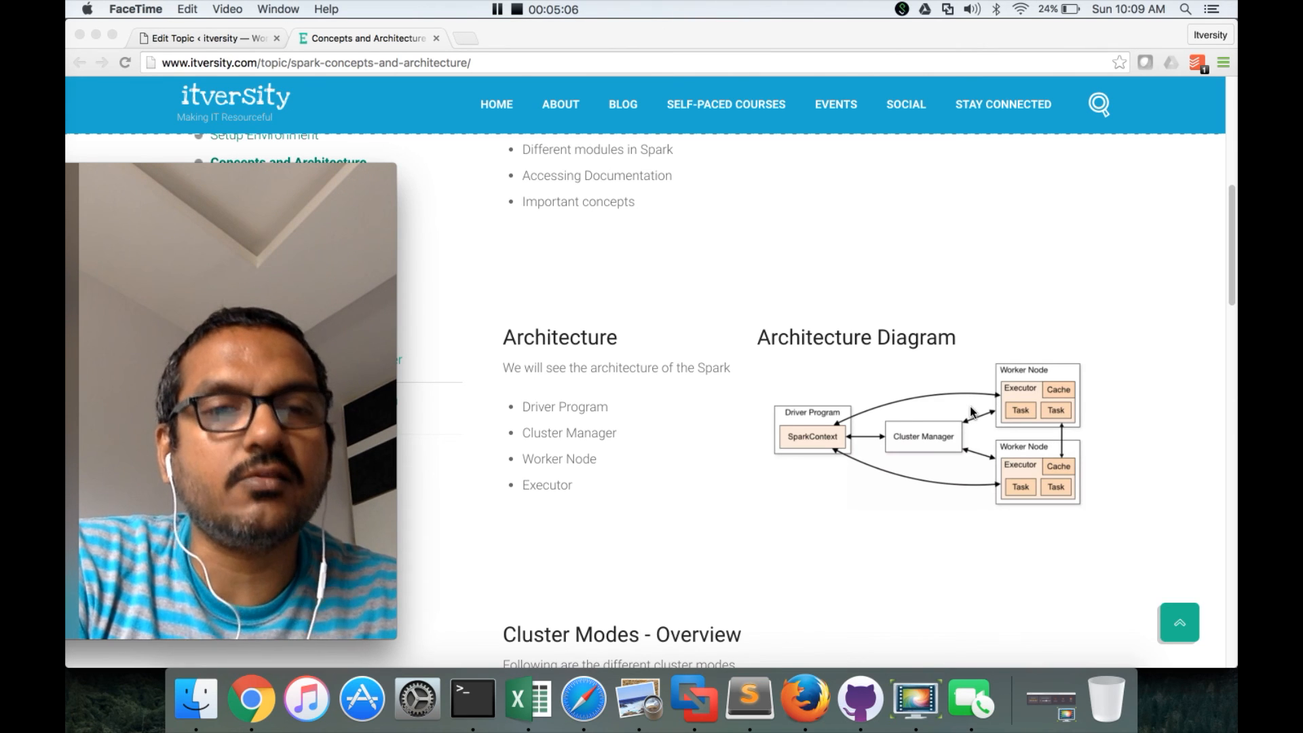
mouse_move(1039, 400)
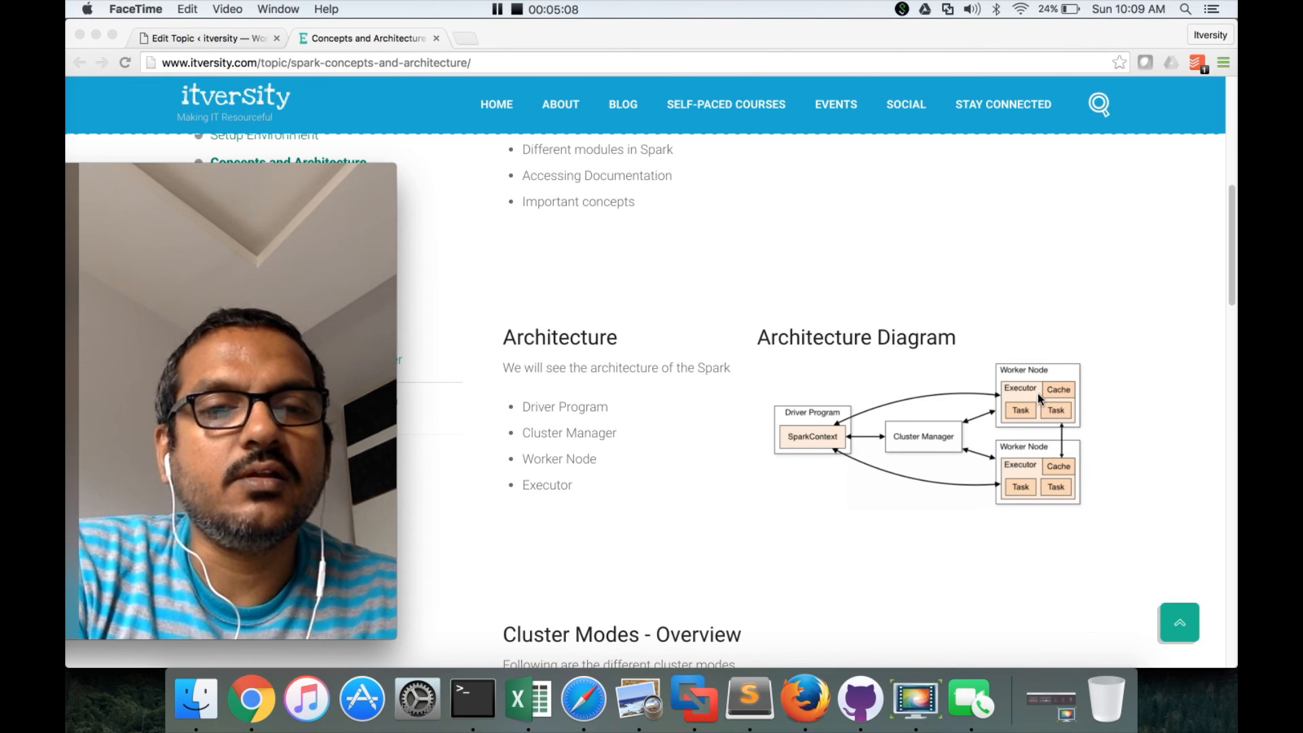